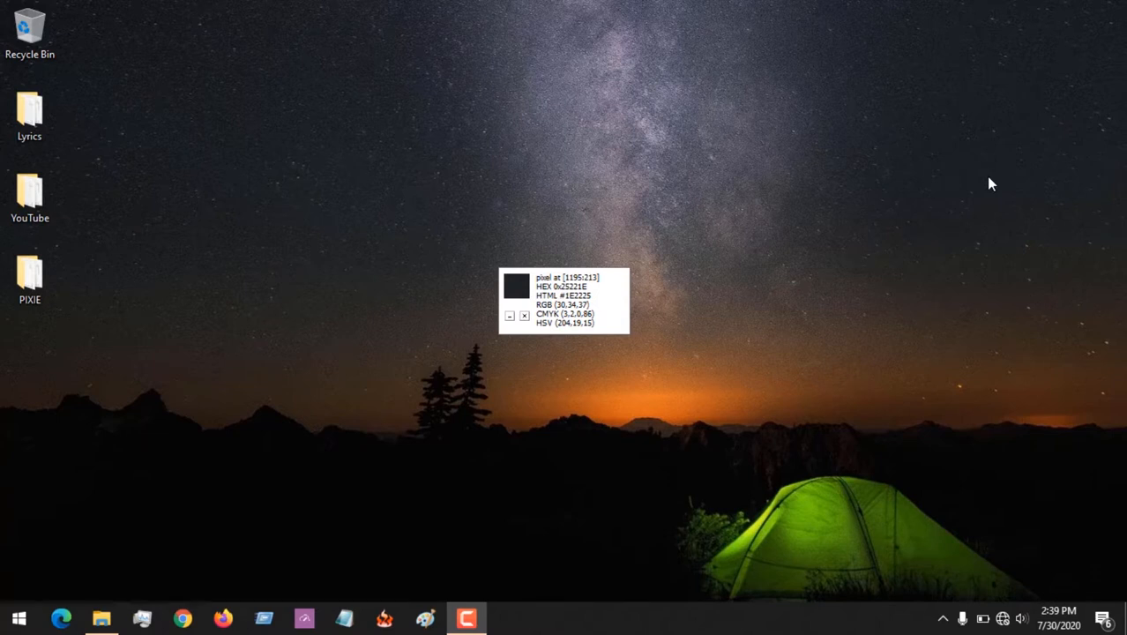
mouse_move(667, 525)
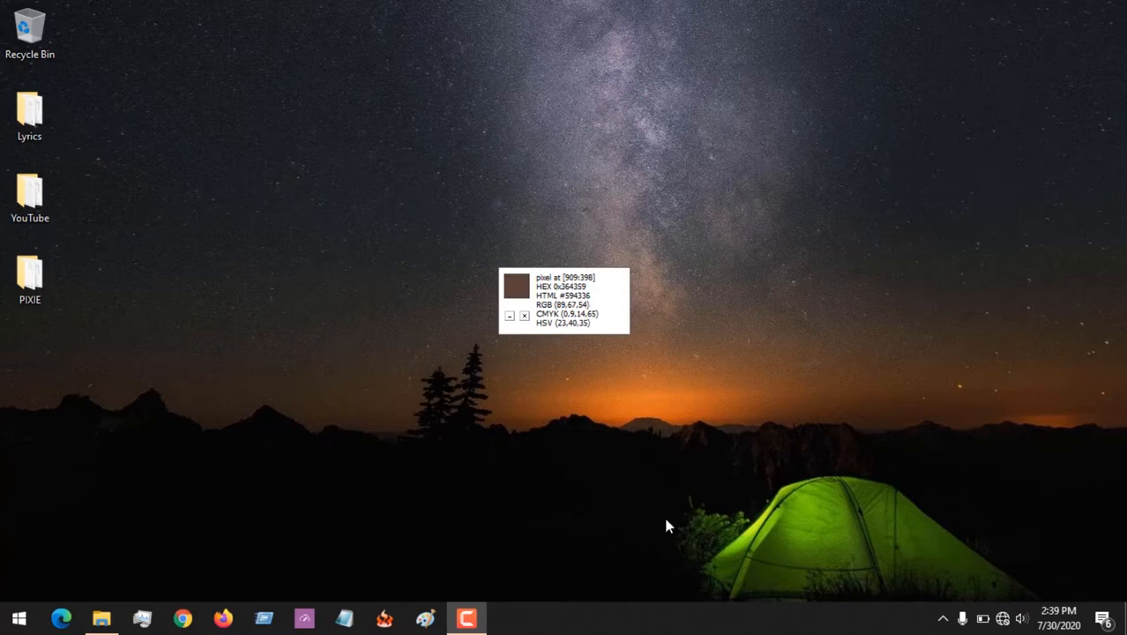
- Look inside the PIXIE program folder, then dismiss it again
double_click(28, 279)
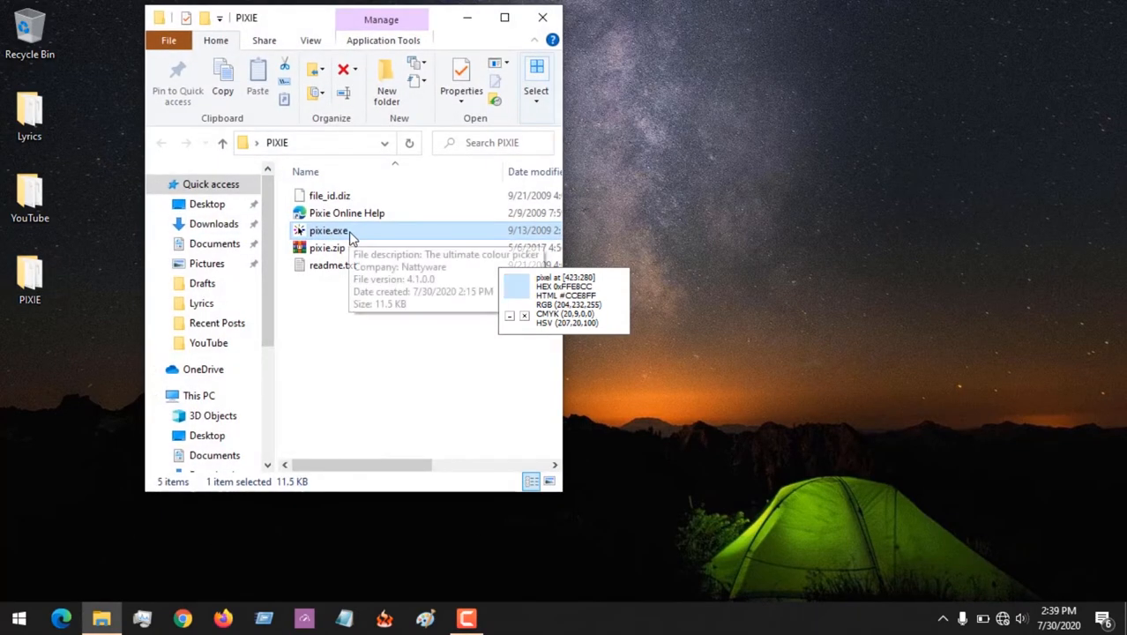
mouse_move(466, 18)
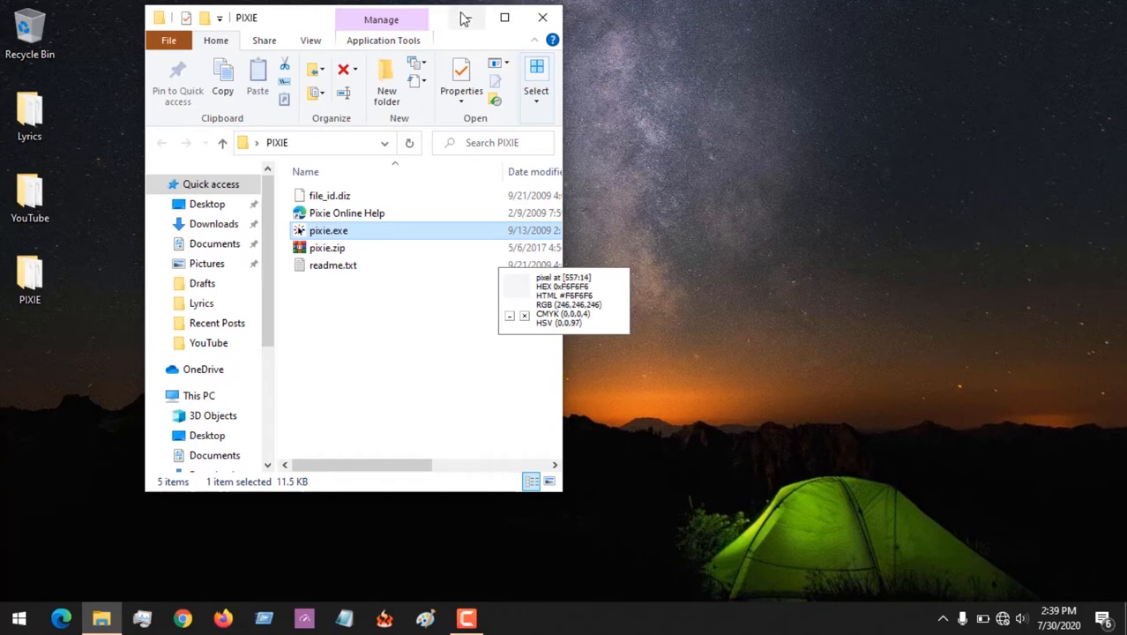
click(543, 18)
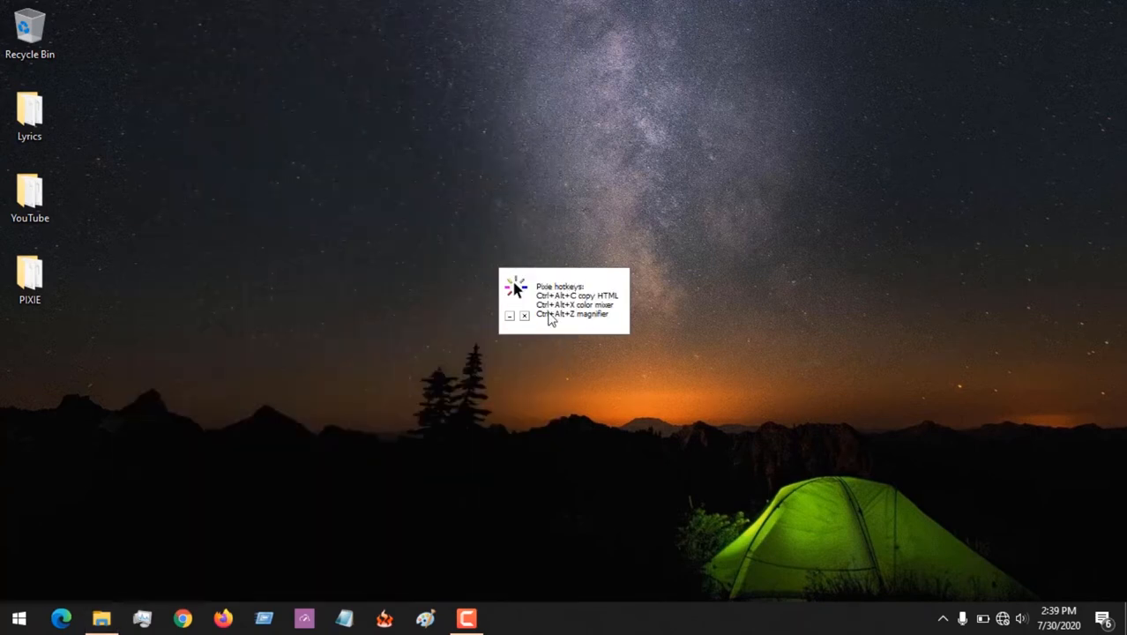
mouse_move(597, 307)
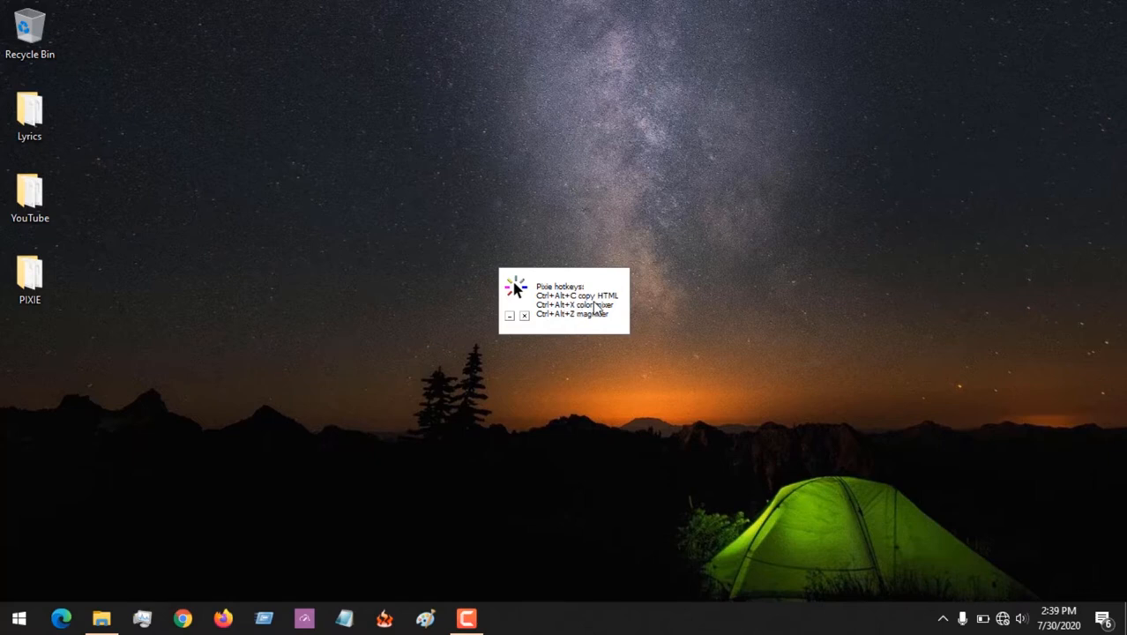
mouse_move(585, 304)
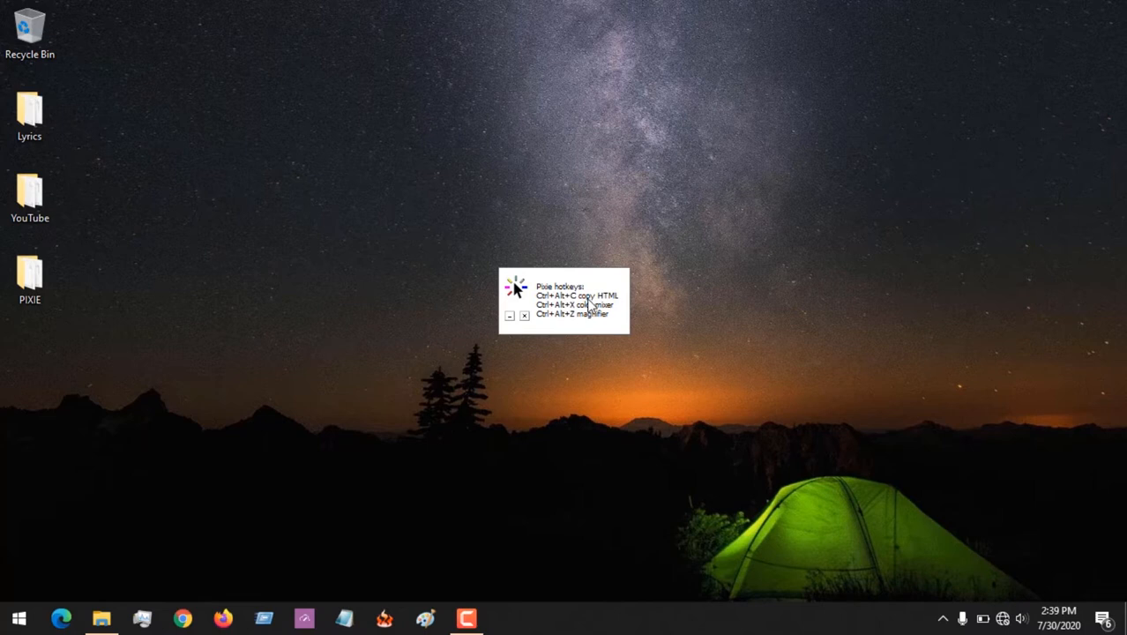
mouse_move(612, 307)
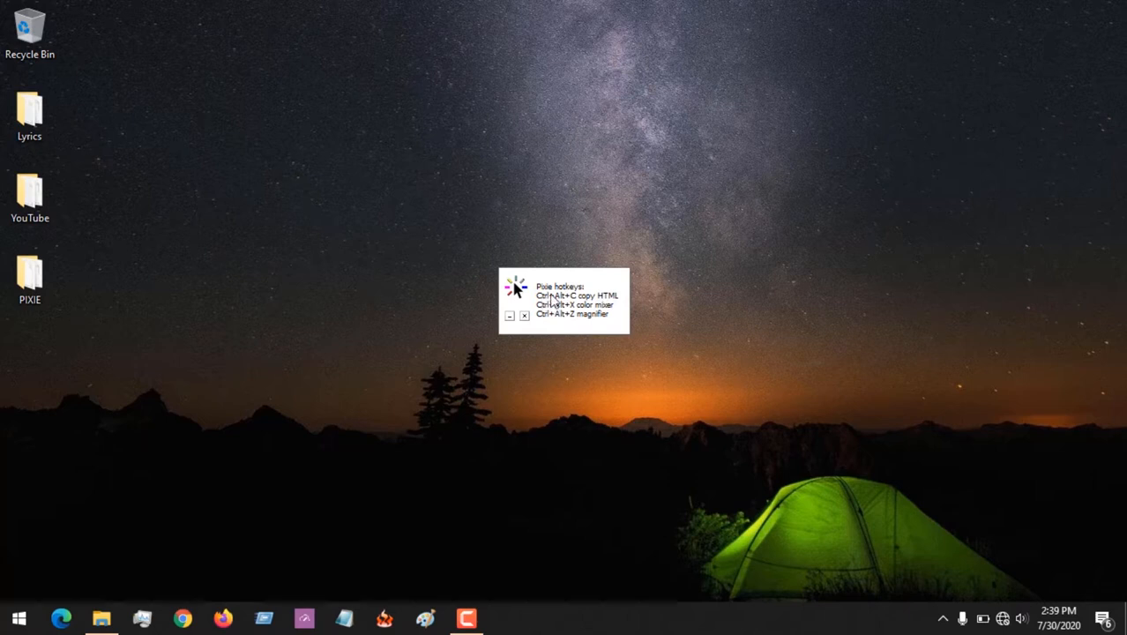
mouse_move(577, 304)
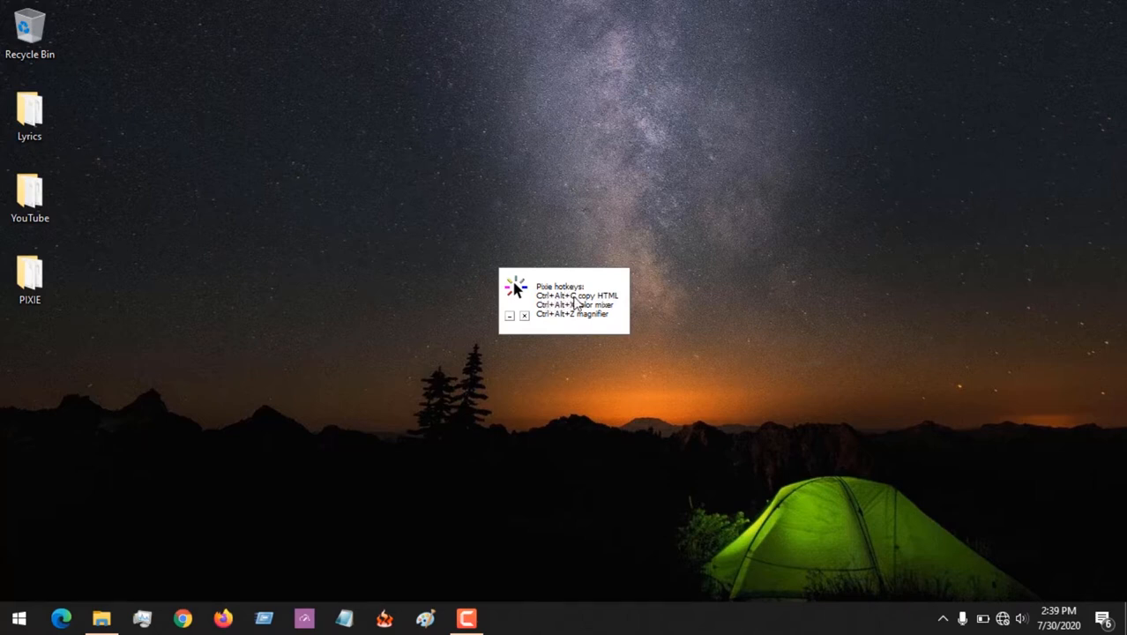
mouse_move(612, 305)
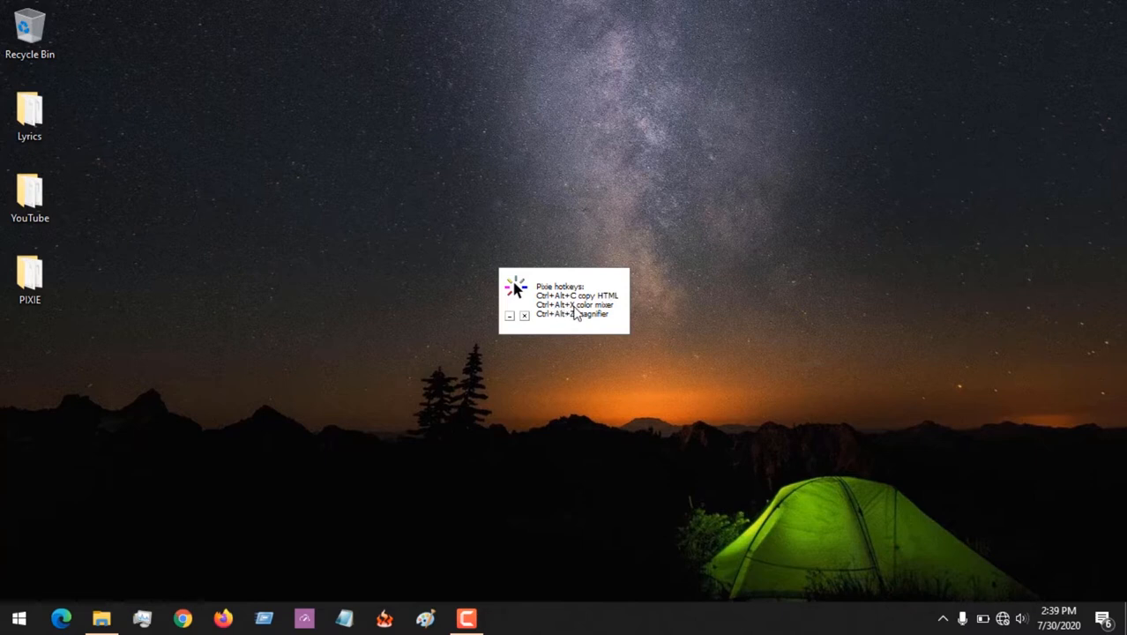
mouse_move(583, 316)
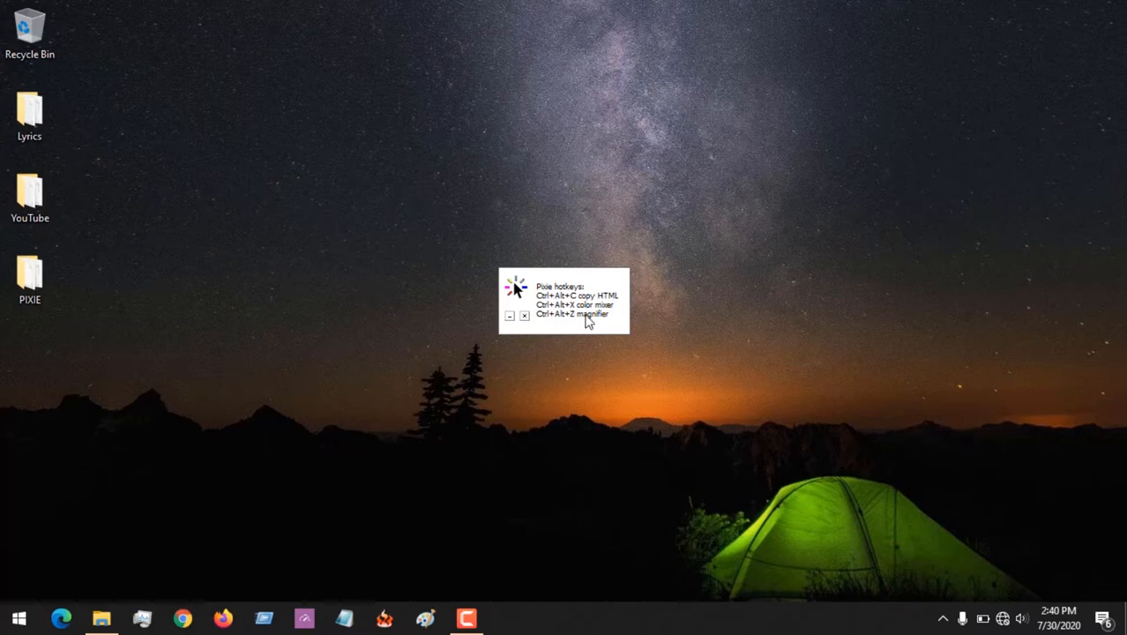
mouse_move(607, 321)
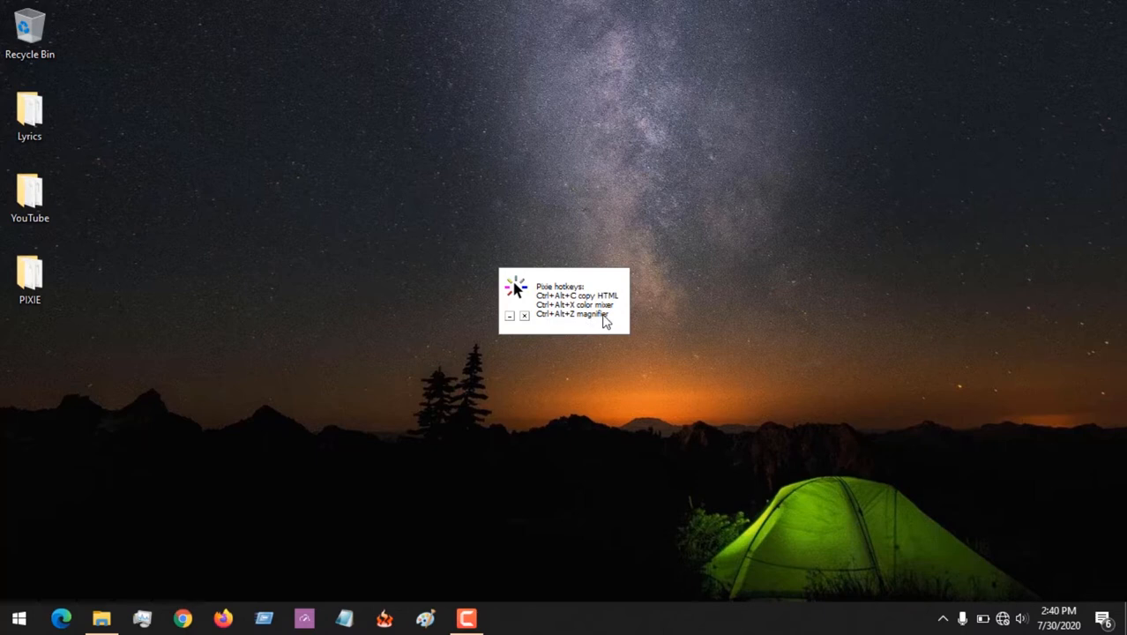
mouse_move(592, 321)
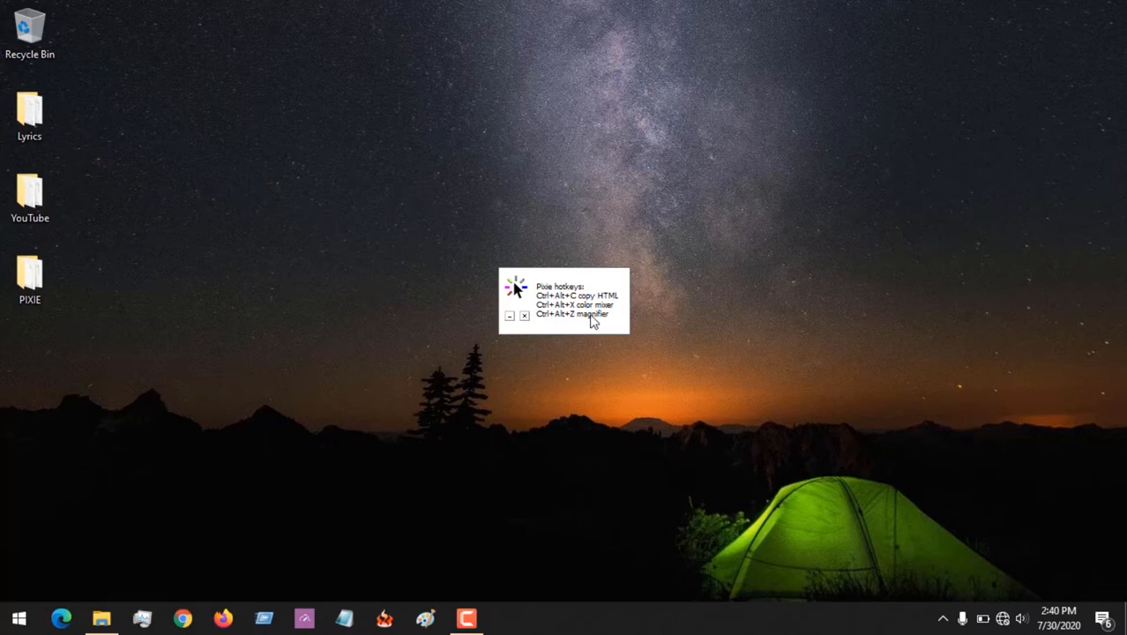
mouse_move(664, 80)
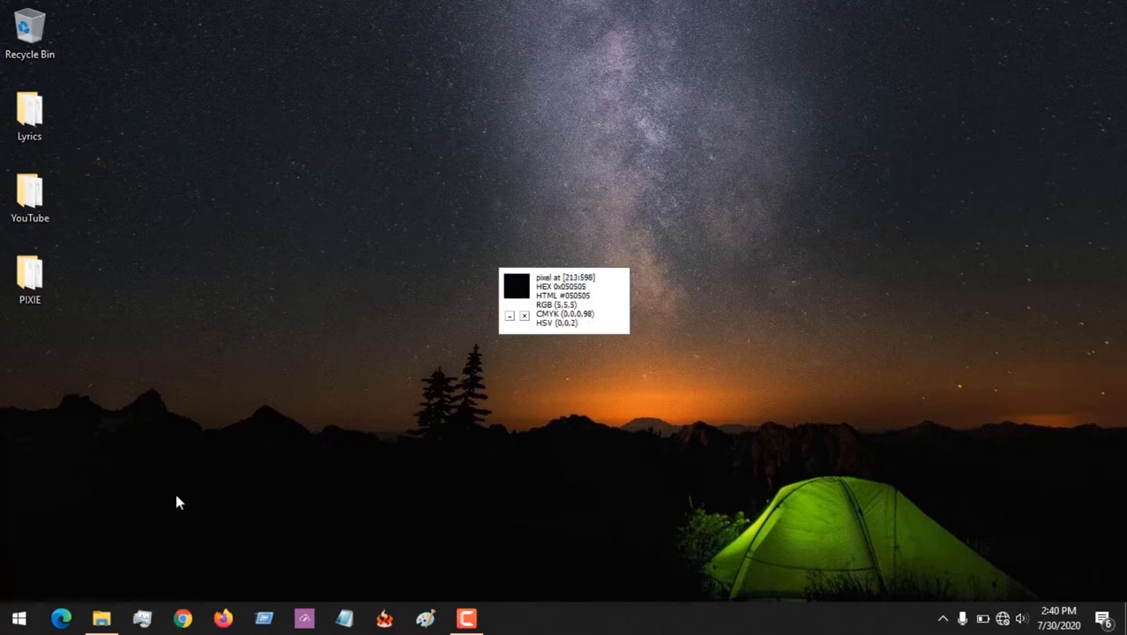
mouse_move(172, 491)
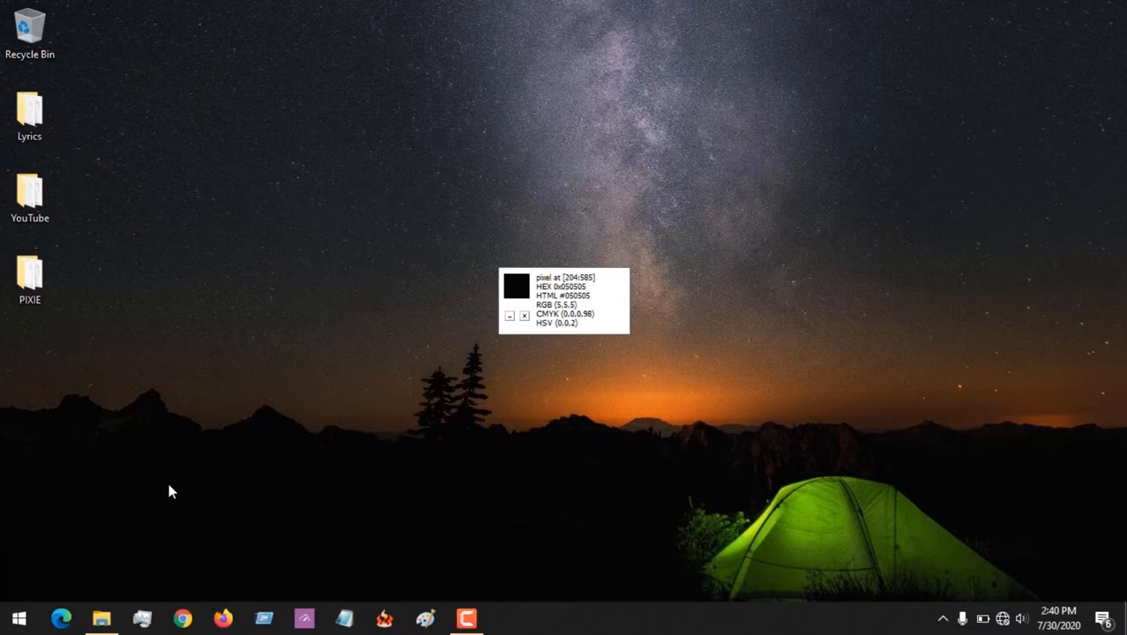
mouse_move(194, 510)
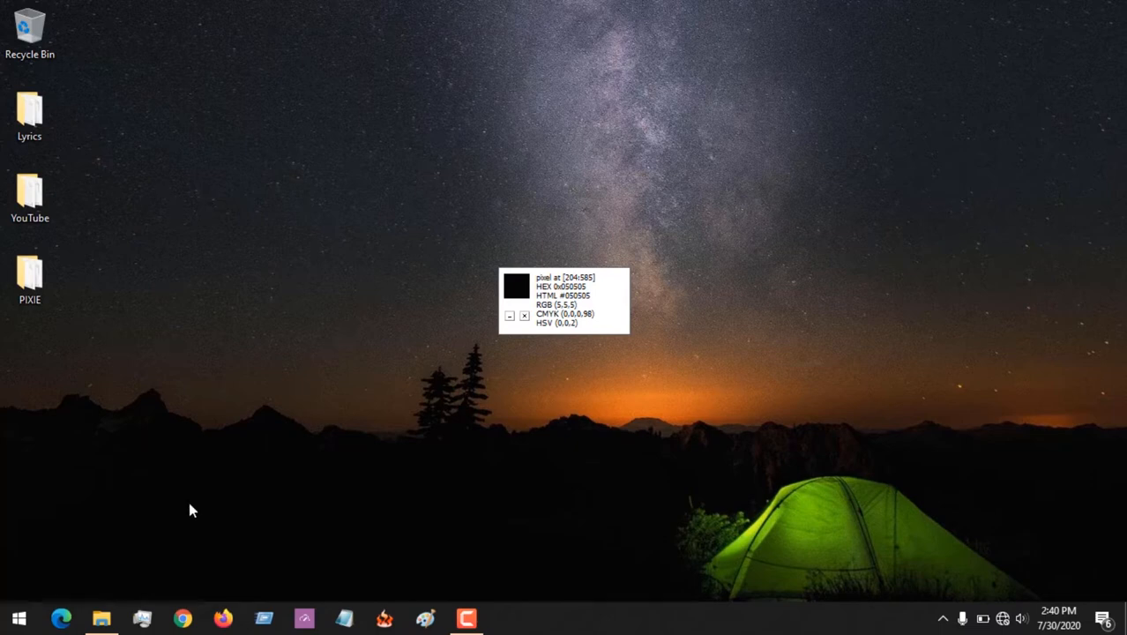
- Start a blank Notepad document and enter the colour value '05050'
click(343, 617)
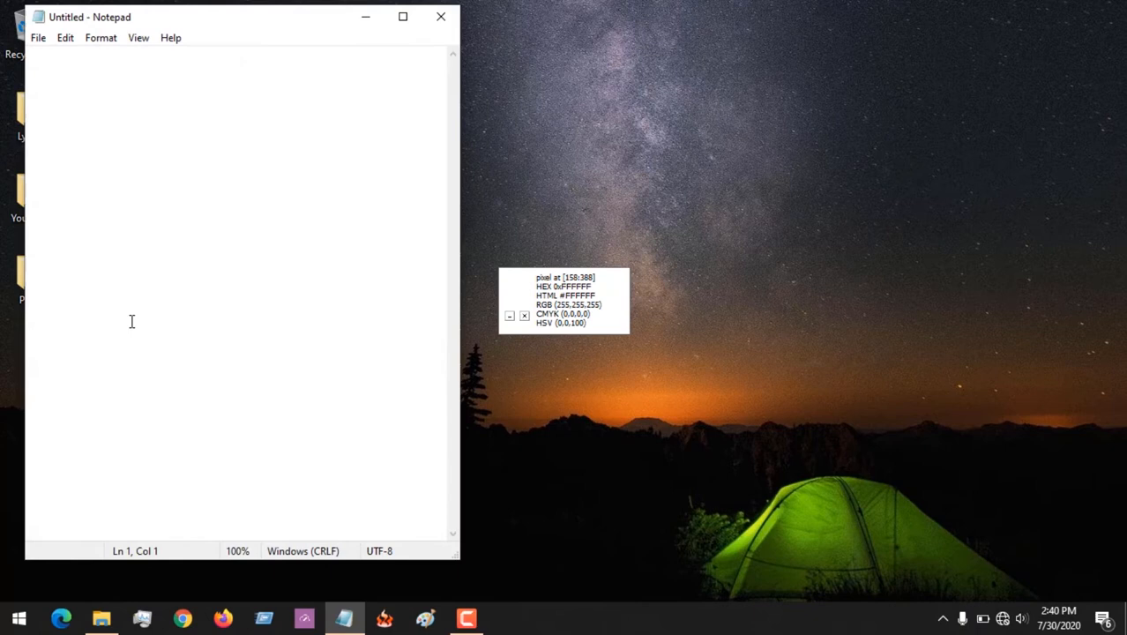
text(05050)
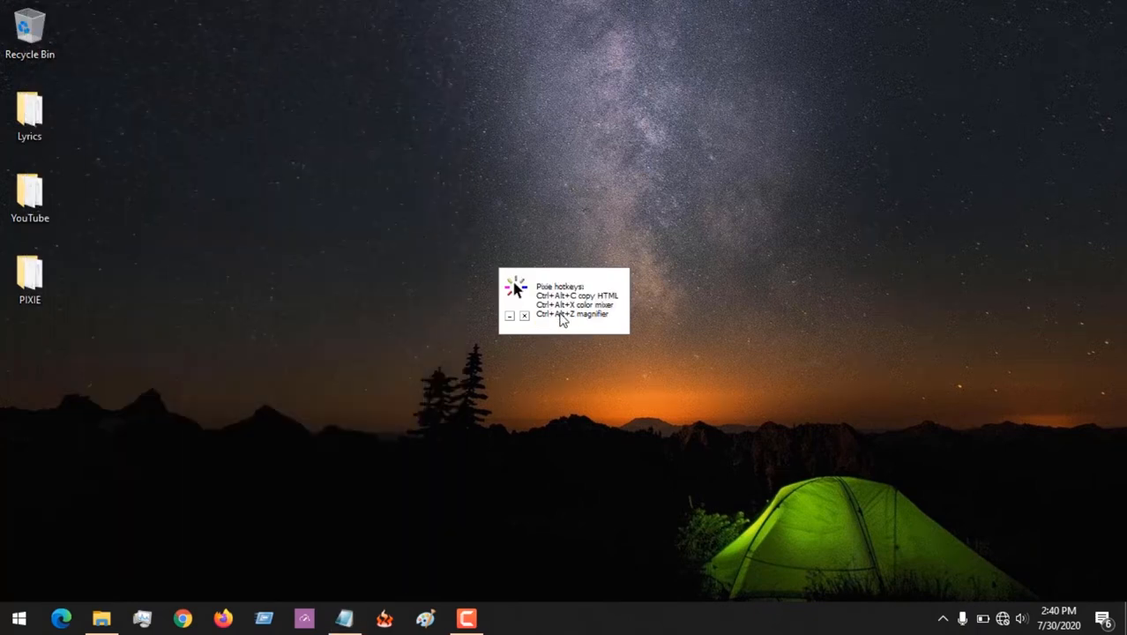
mouse_move(578, 318)
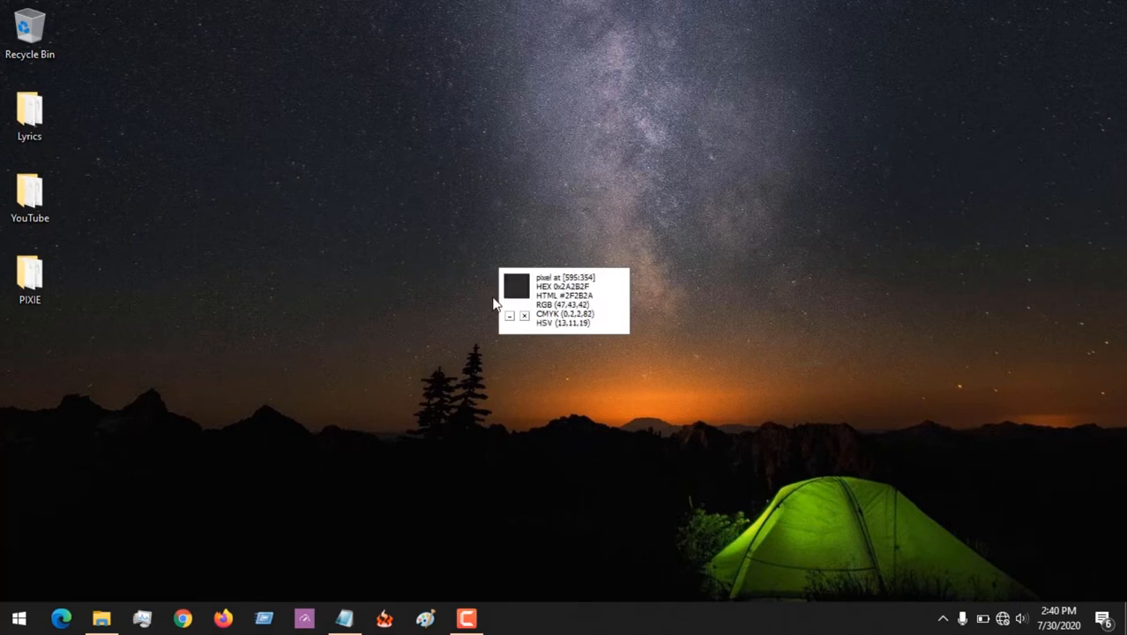
mouse_move(540, 476)
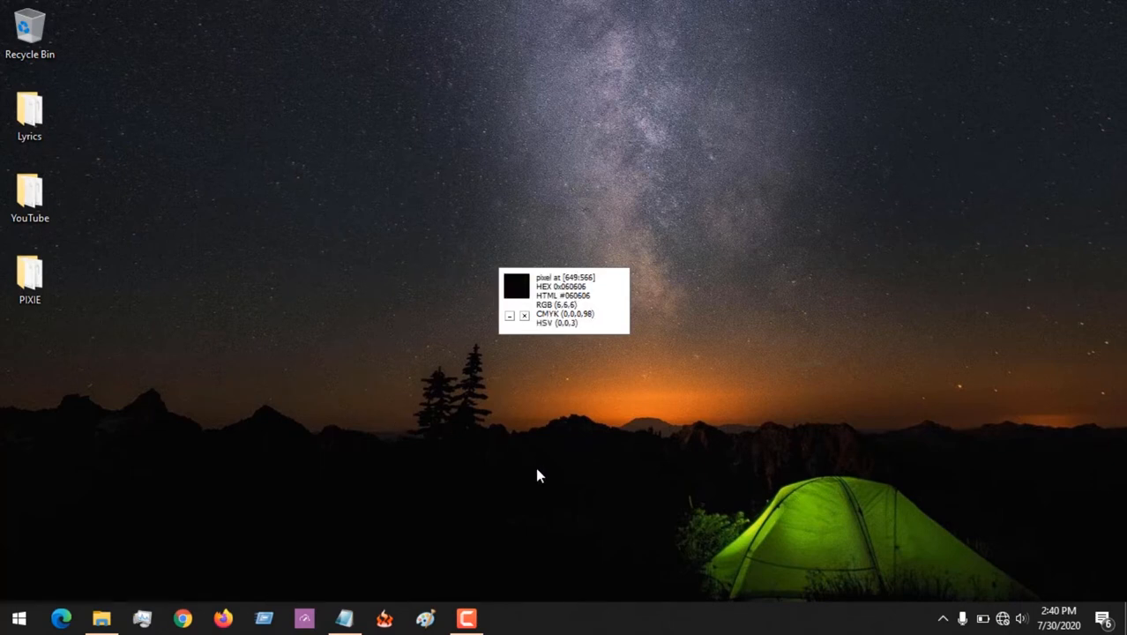
click(507, 618)
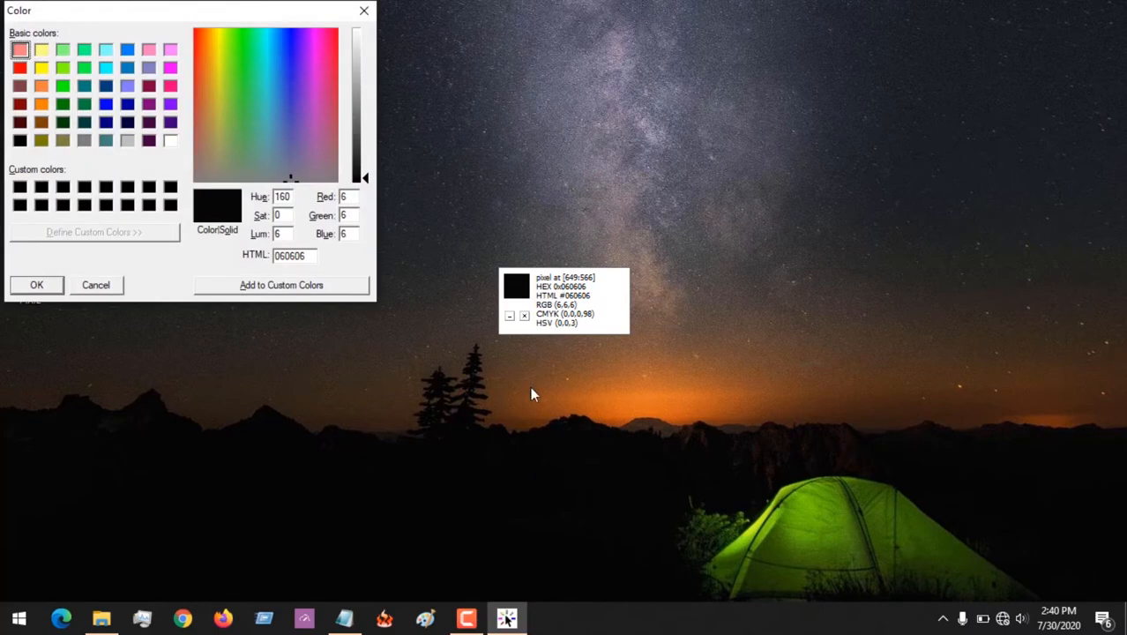
mouse_move(215, 218)
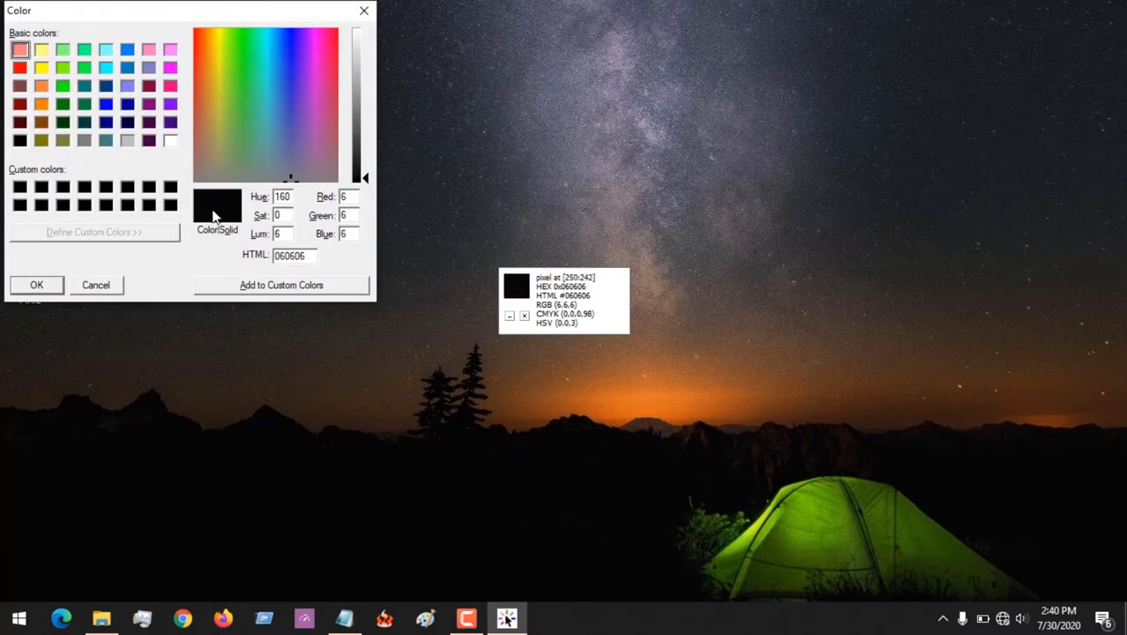
mouse_move(480, 480)
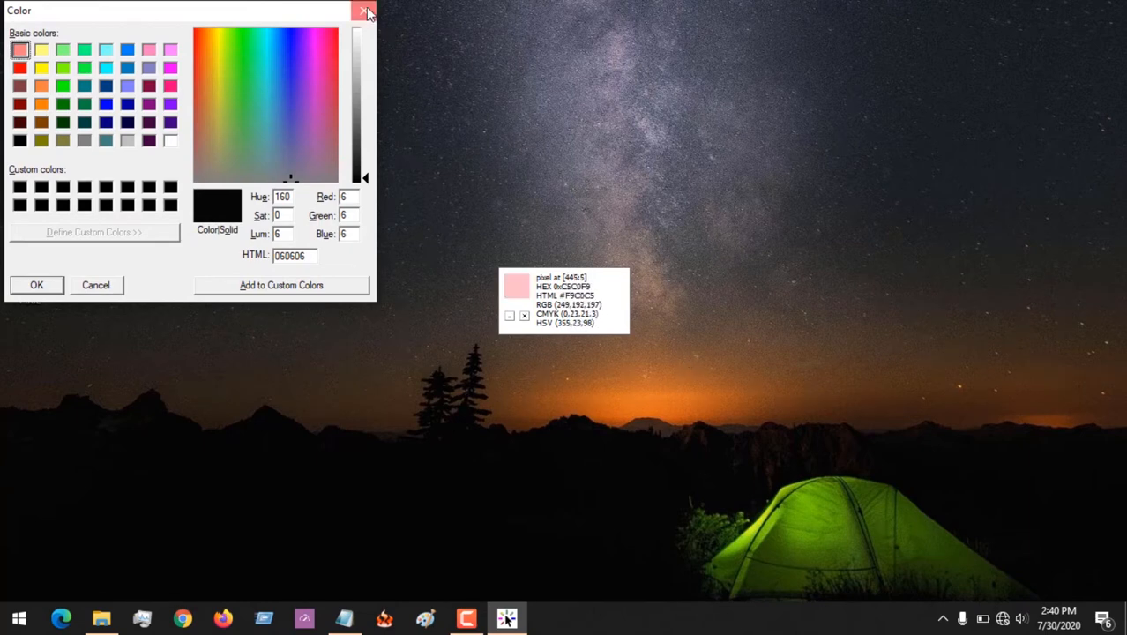
click(367, 11)
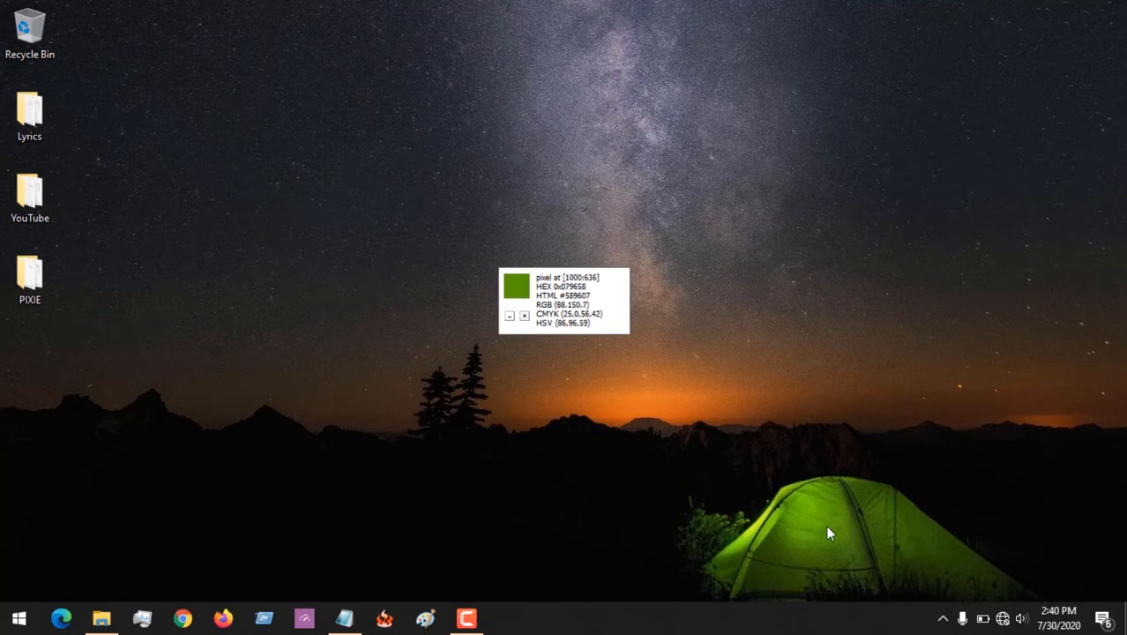
mouse_move(815, 536)
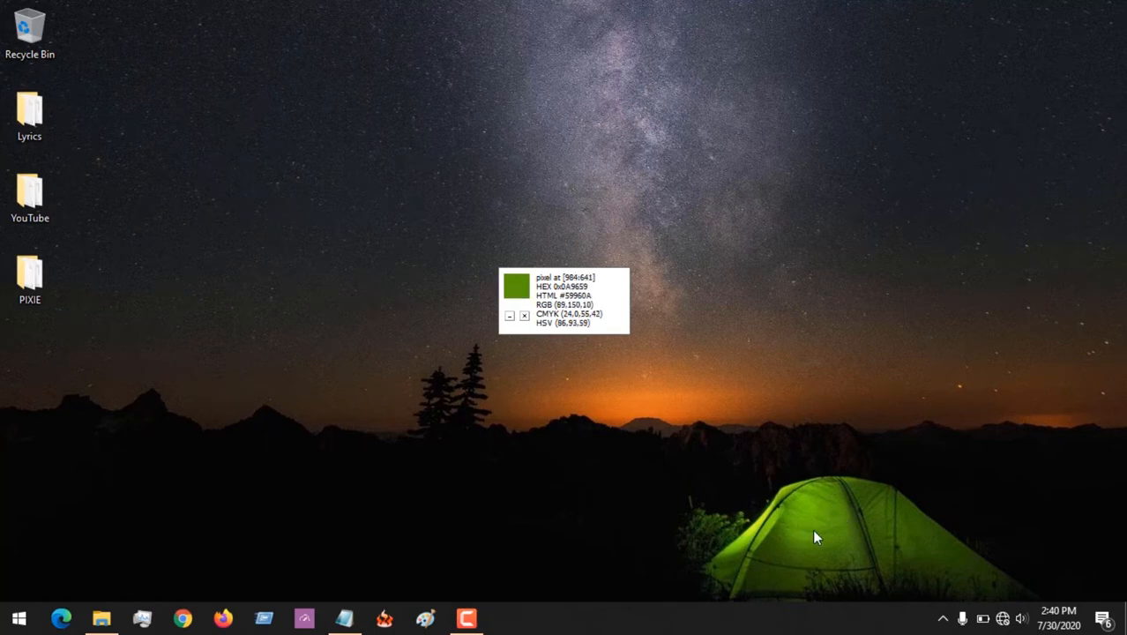
click(508, 617)
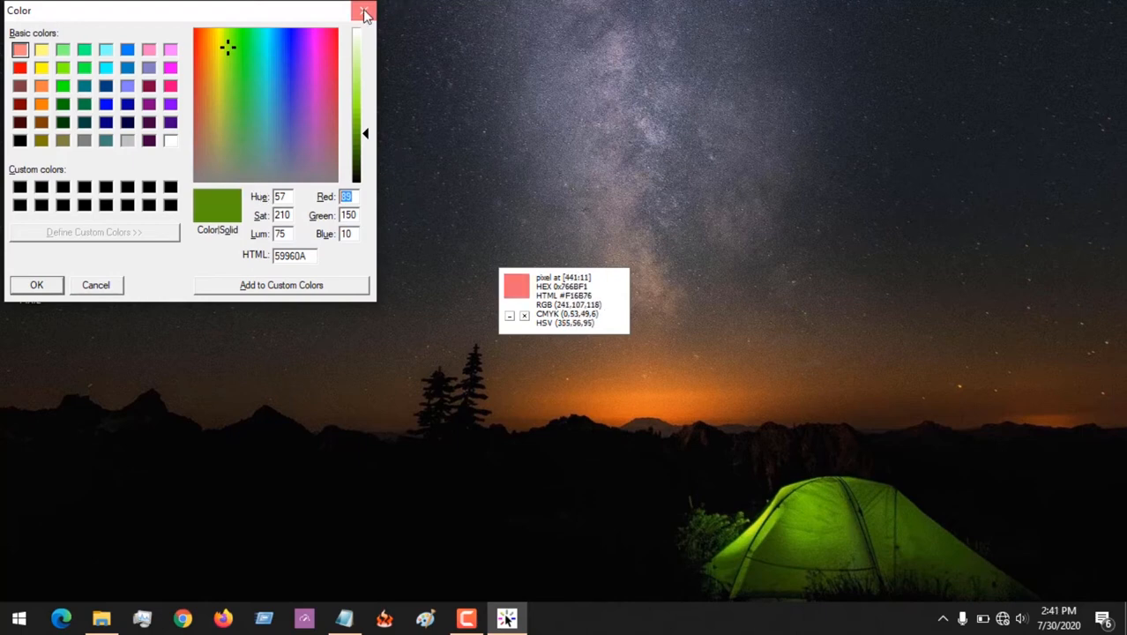
click(364, 11)
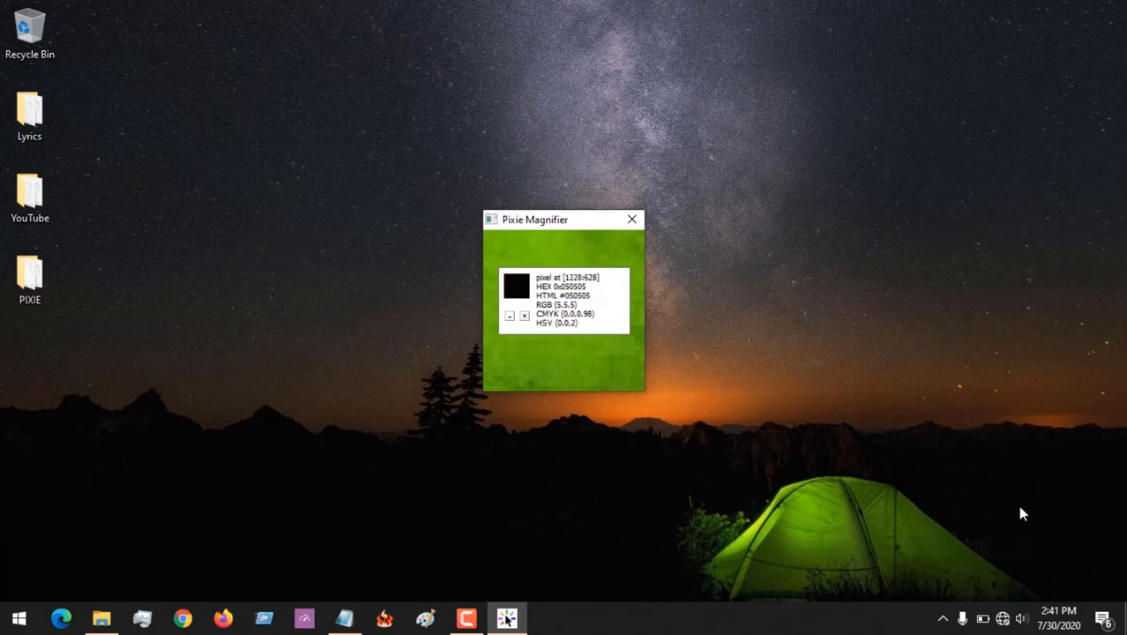
mouse_move(874, 430)
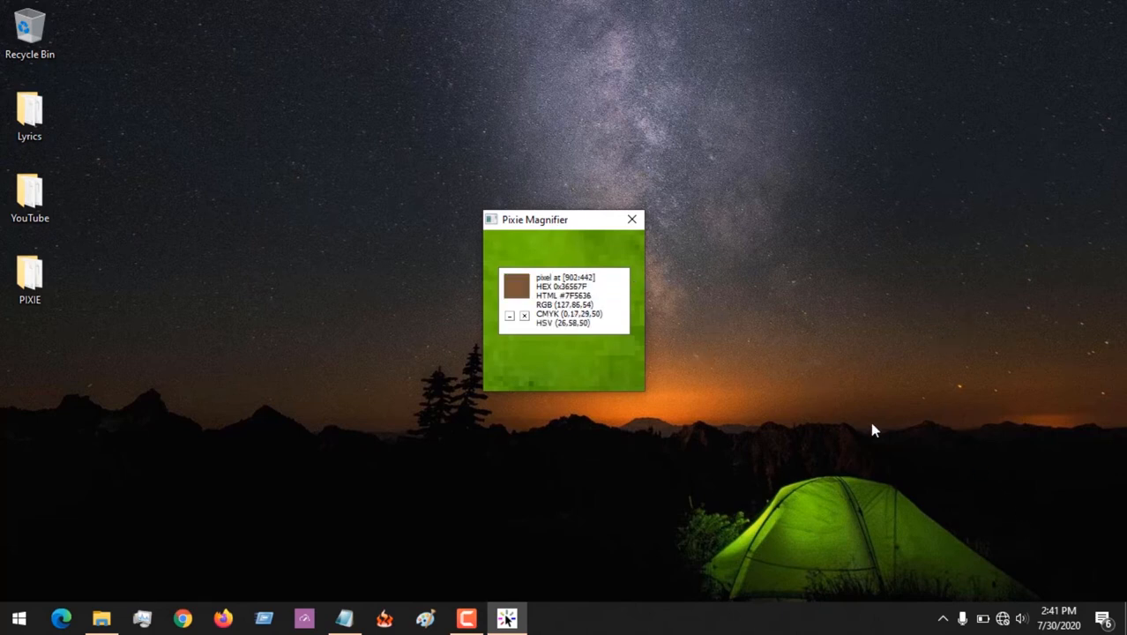
mouse_move(649, 431)
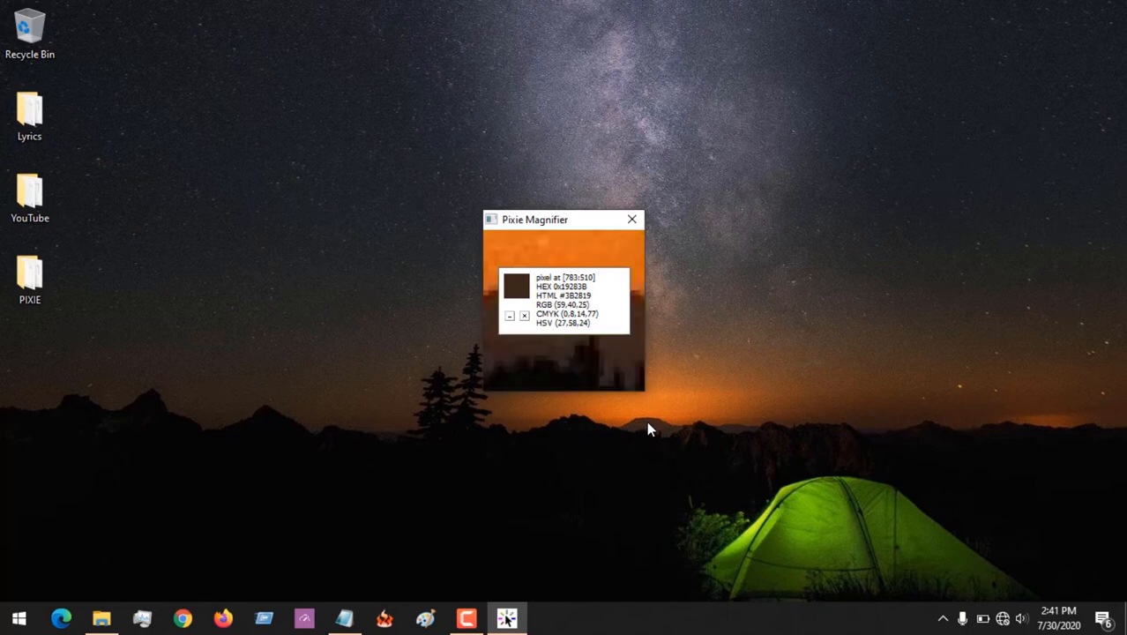
mouse_move(547, 254)
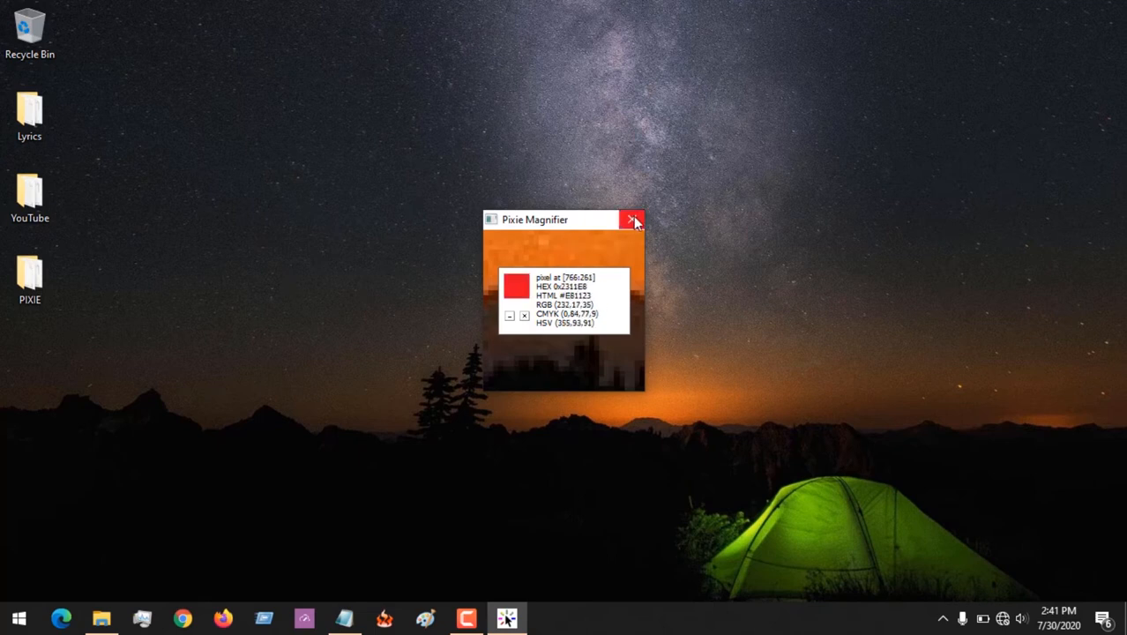
click(632, 218)
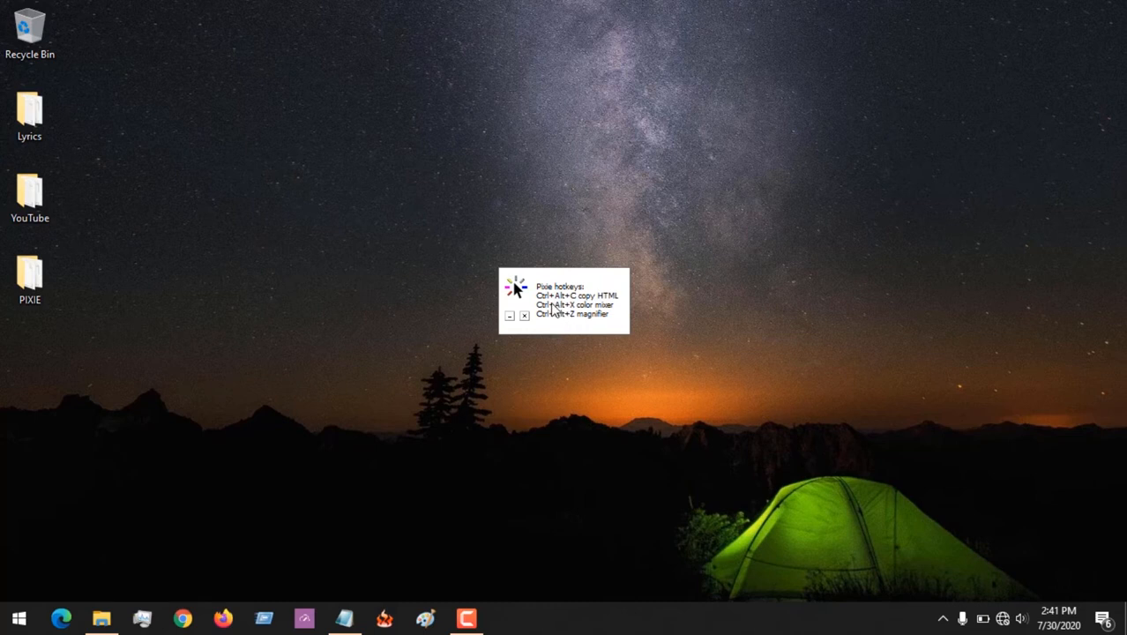
mouse_move(612, 308)
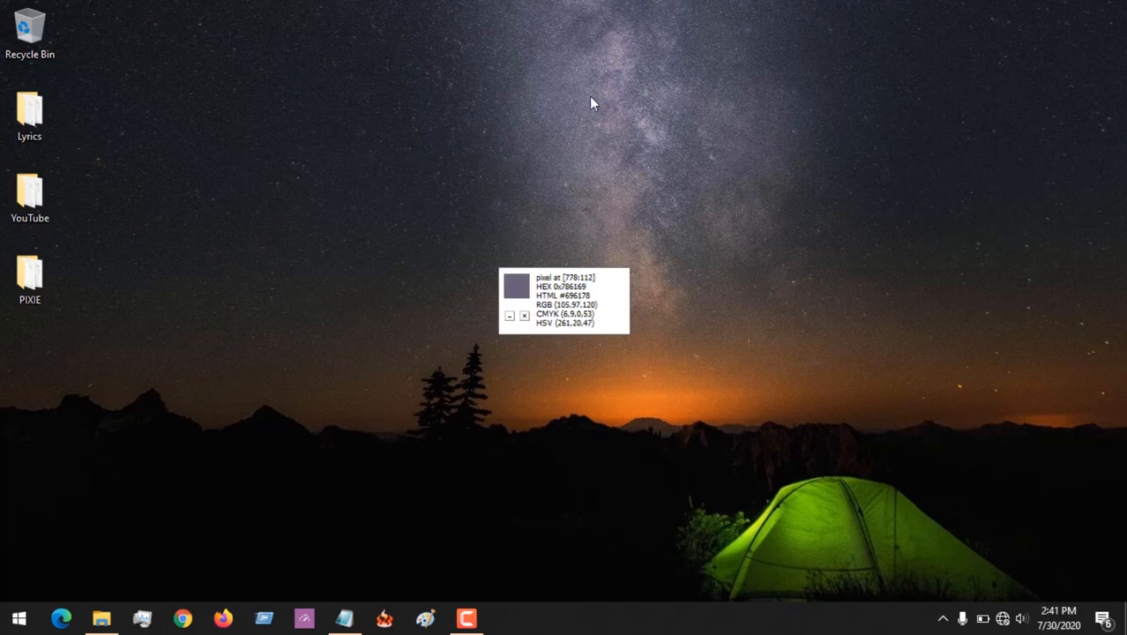
- Bring up the Color mixer loaded with the grey-purple sky colour (R 114, G 111, B 130)
click(508, 617)
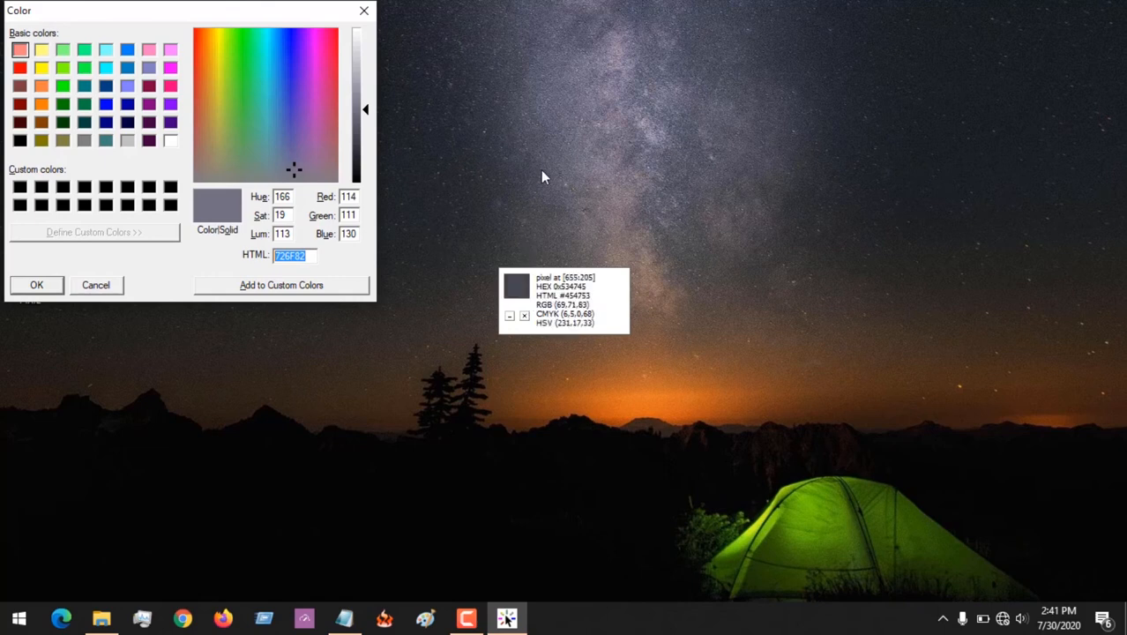
mouse_move(914, 69)
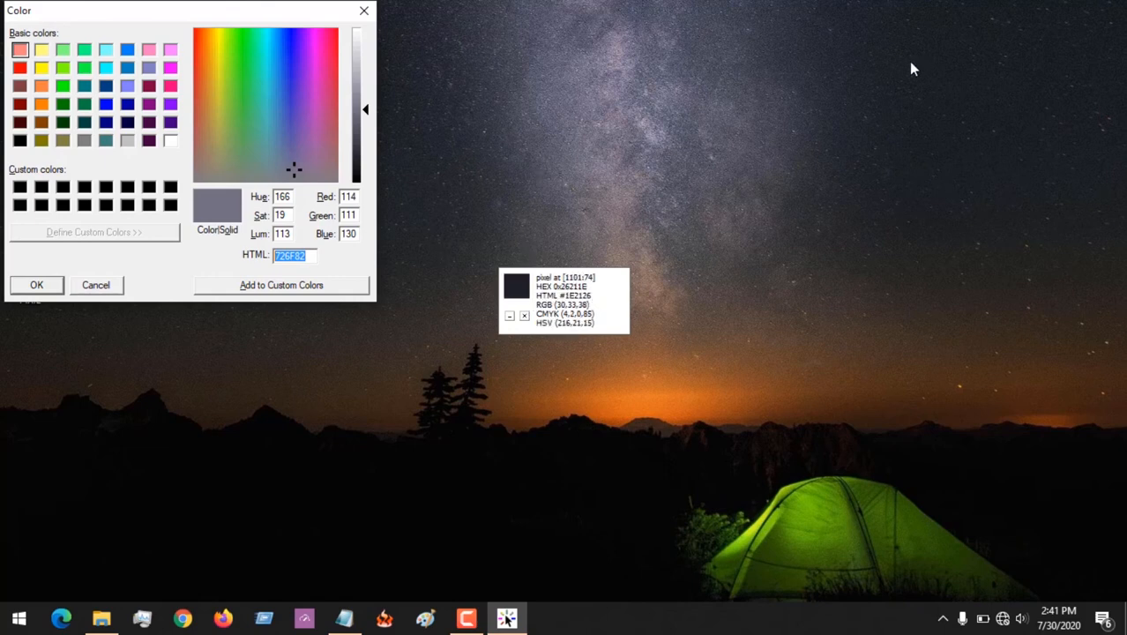